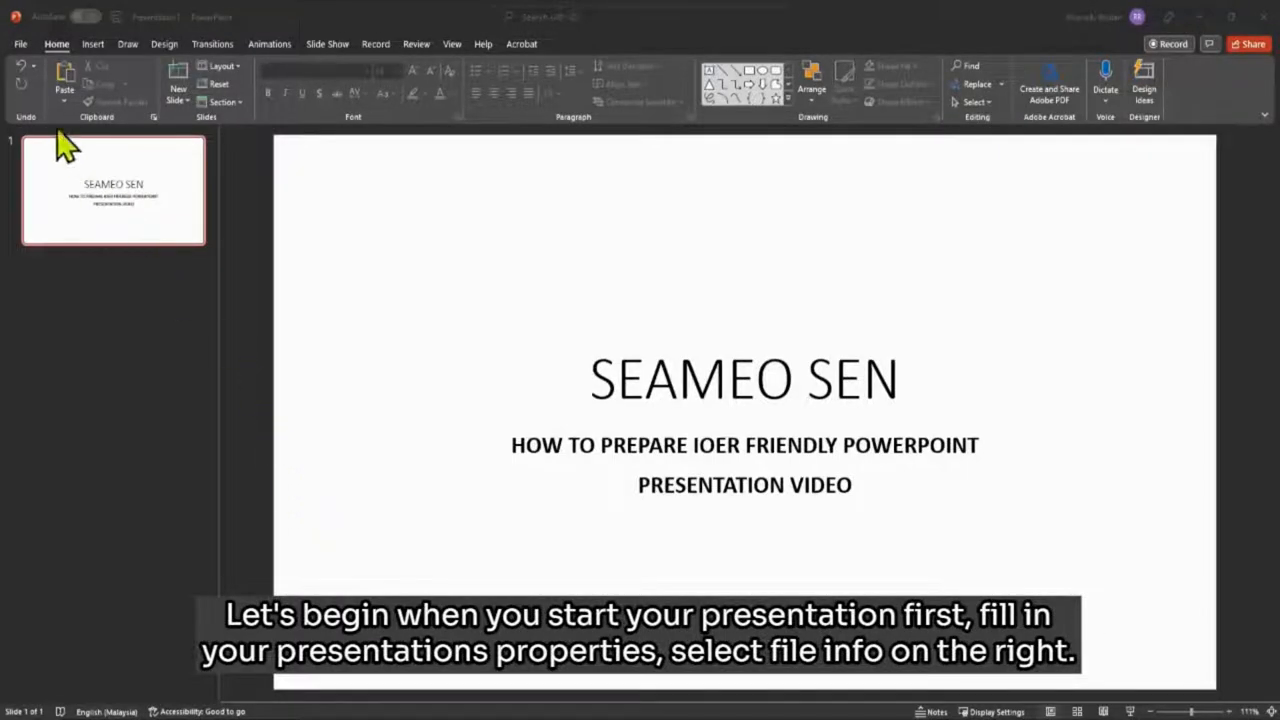
Set the presentation's Title property to 'Accessible Powerpoint' on the File Info page
{"action": "left_click", "coordinate": [20, 43]}
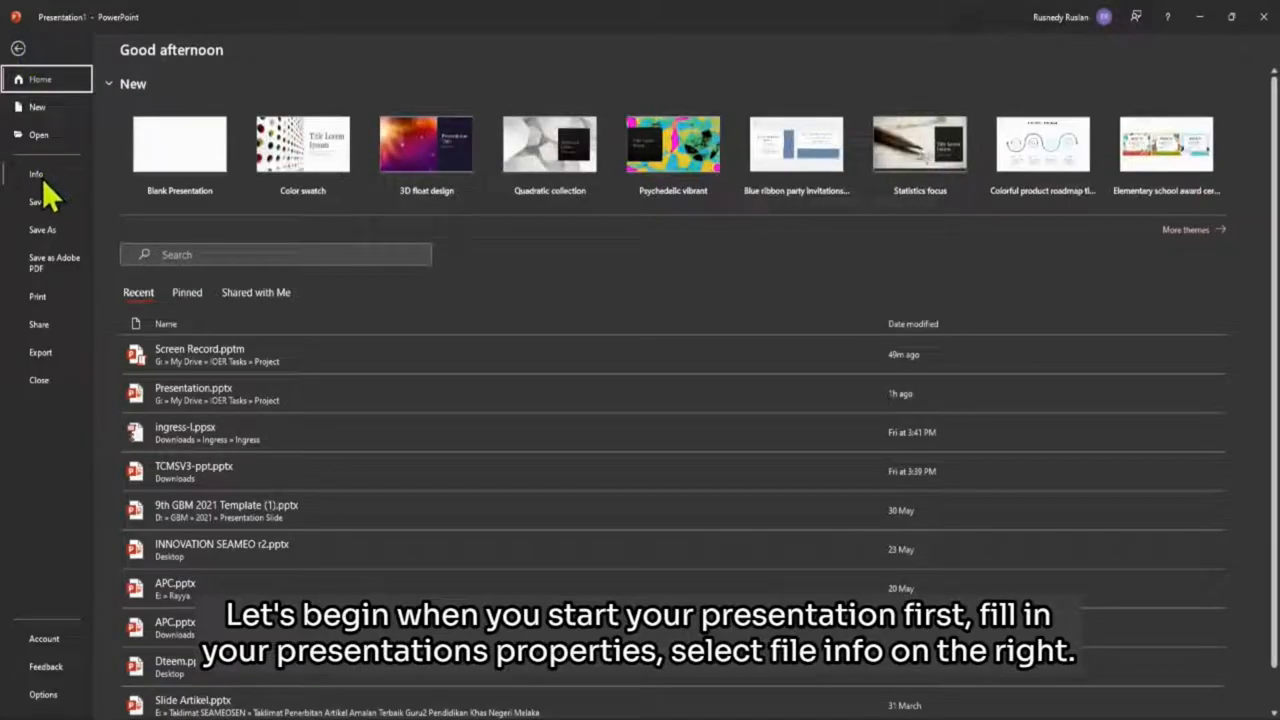
{"action": "left_click", "coordinate": [36, 174]}
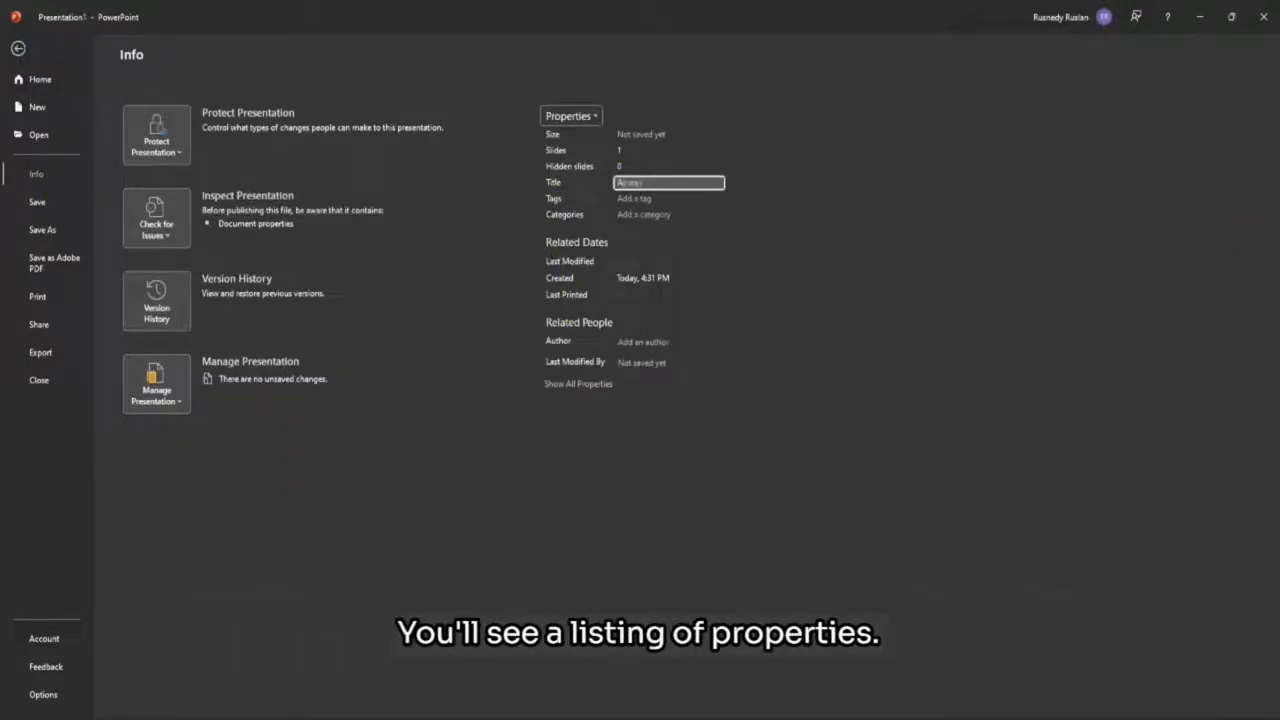
{"action": "type", "text": "Accessible Powerpoint"}
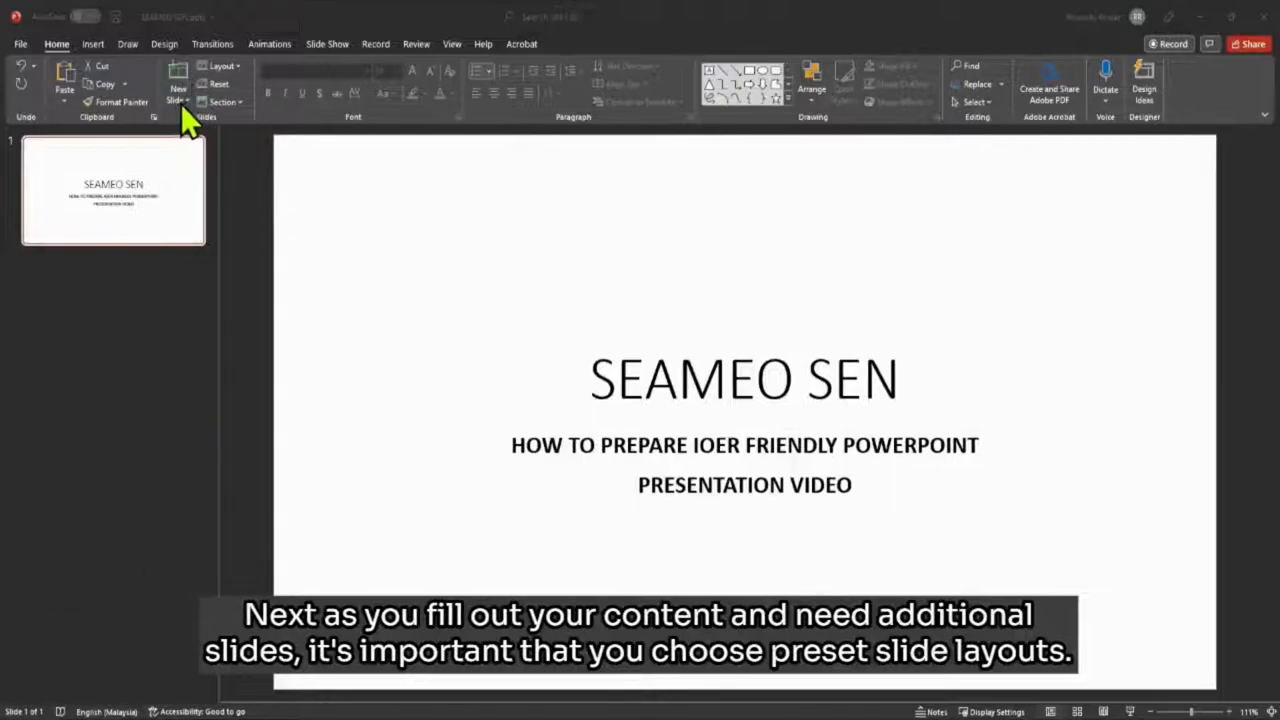
Insert a new slide using the Title and Content layout from the New Slide list
{"action": "left_click", "coordinate": [178, 99]}
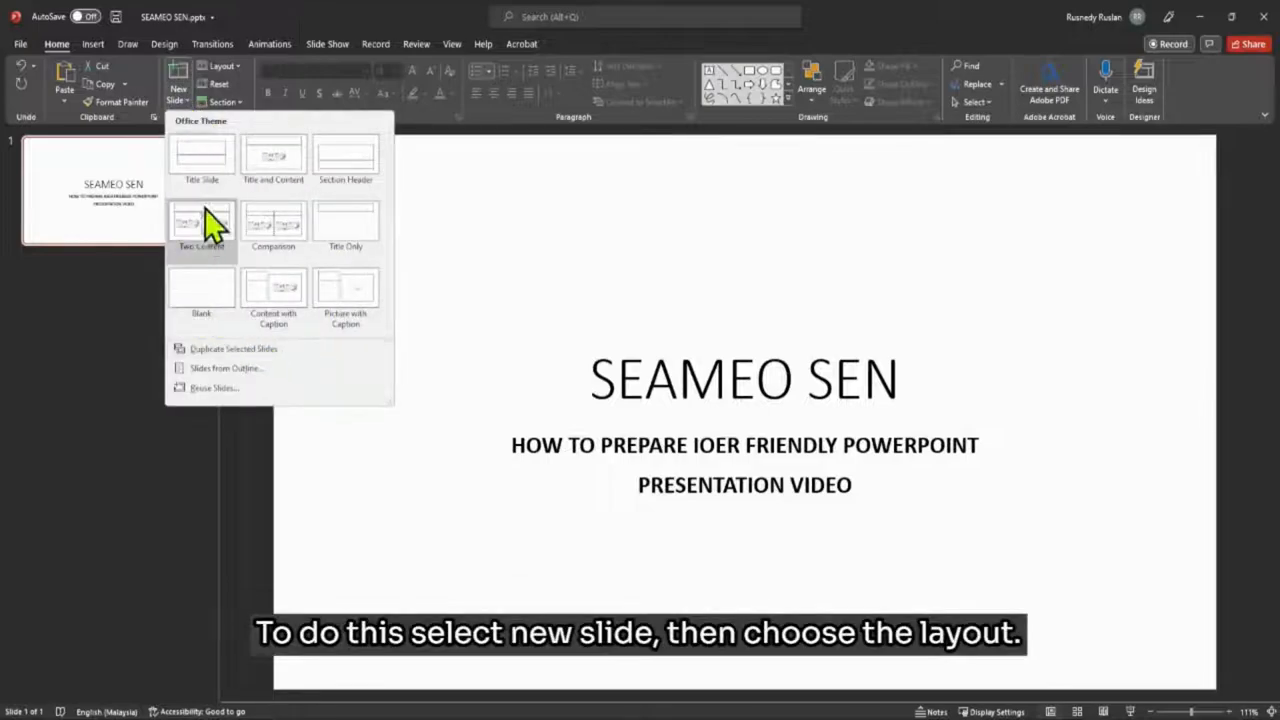
{"action": "mouse_move", "coordinate": [273, 290]}
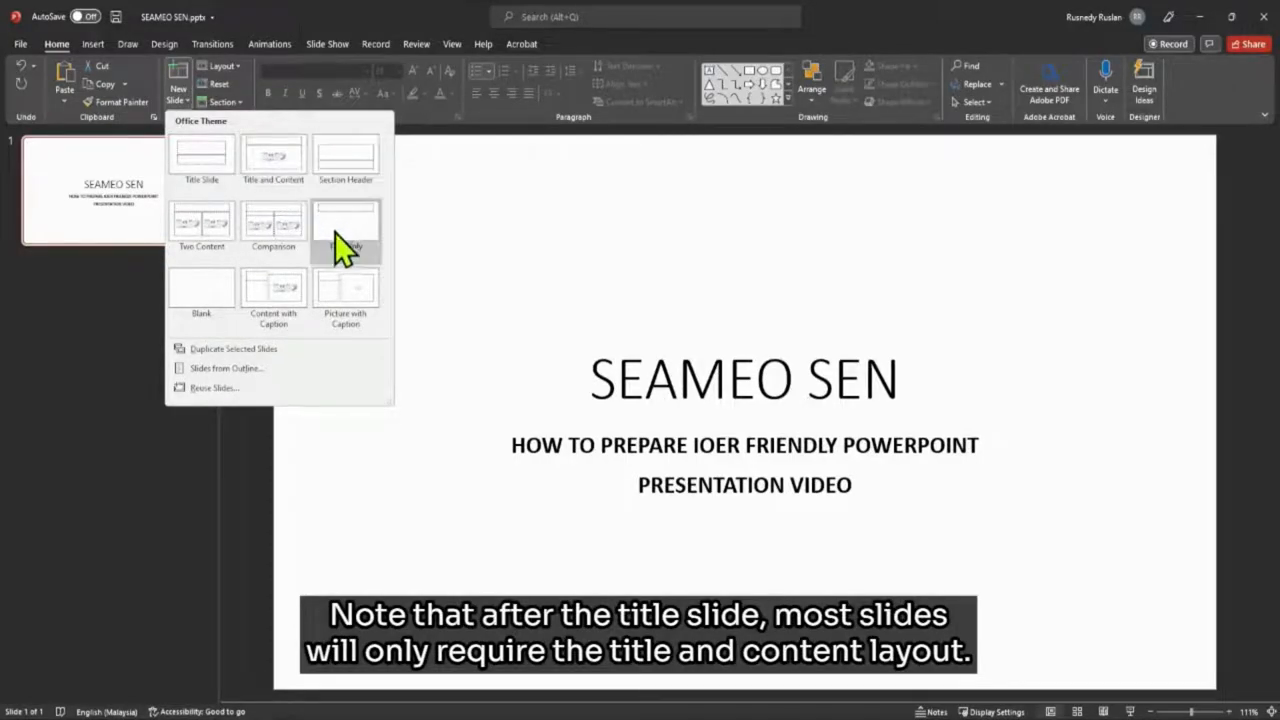
{"action": "mouse_move", "coordinate": [273, 160]}
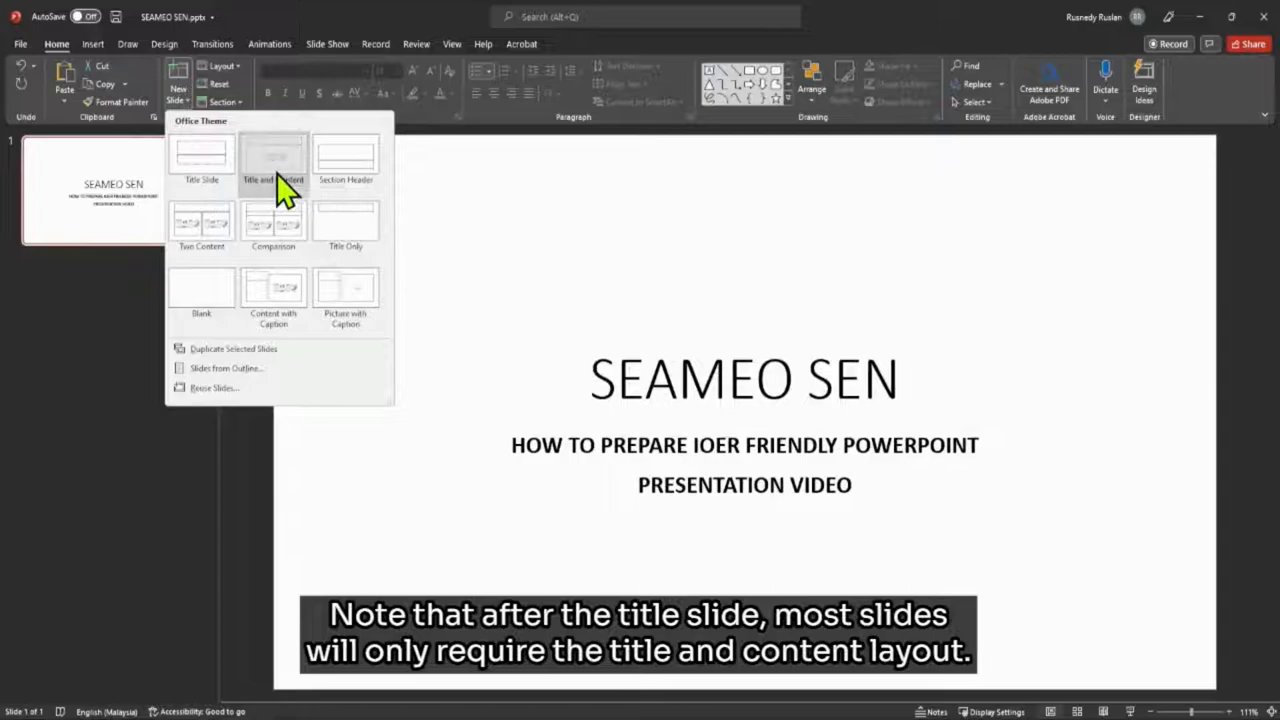
{"action": "left_click", "coordinate": [272, 155]}
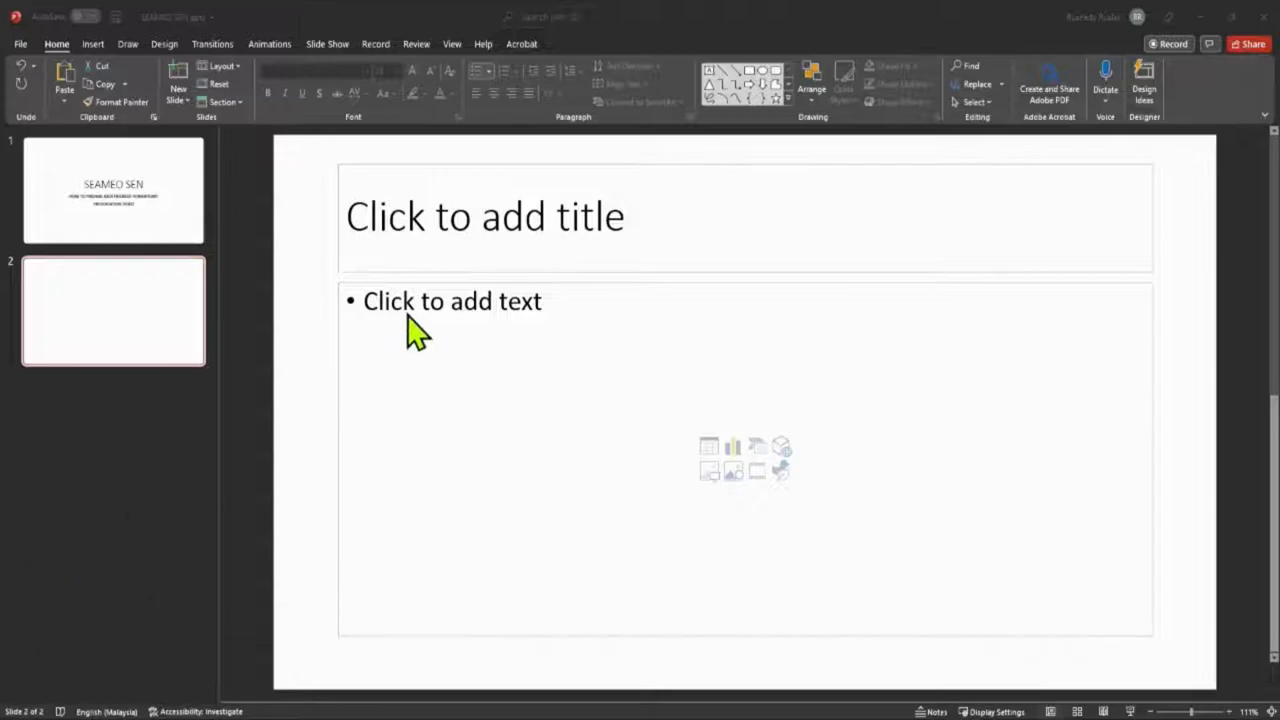
Enter six bulleted sample lines on slide 2 and indent the last five
{"action": "left_click", "coordinate": [452, 301]}
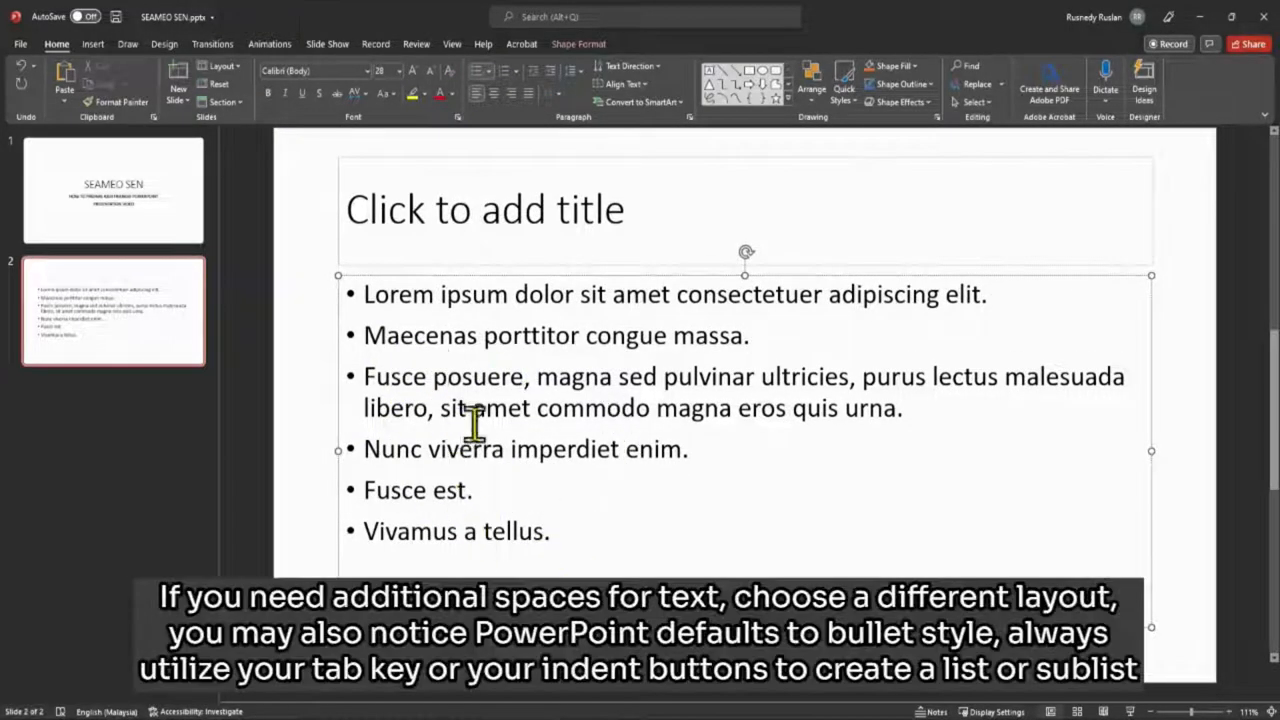
{"action": "mouse_move", "coordinate": [510, 530]}
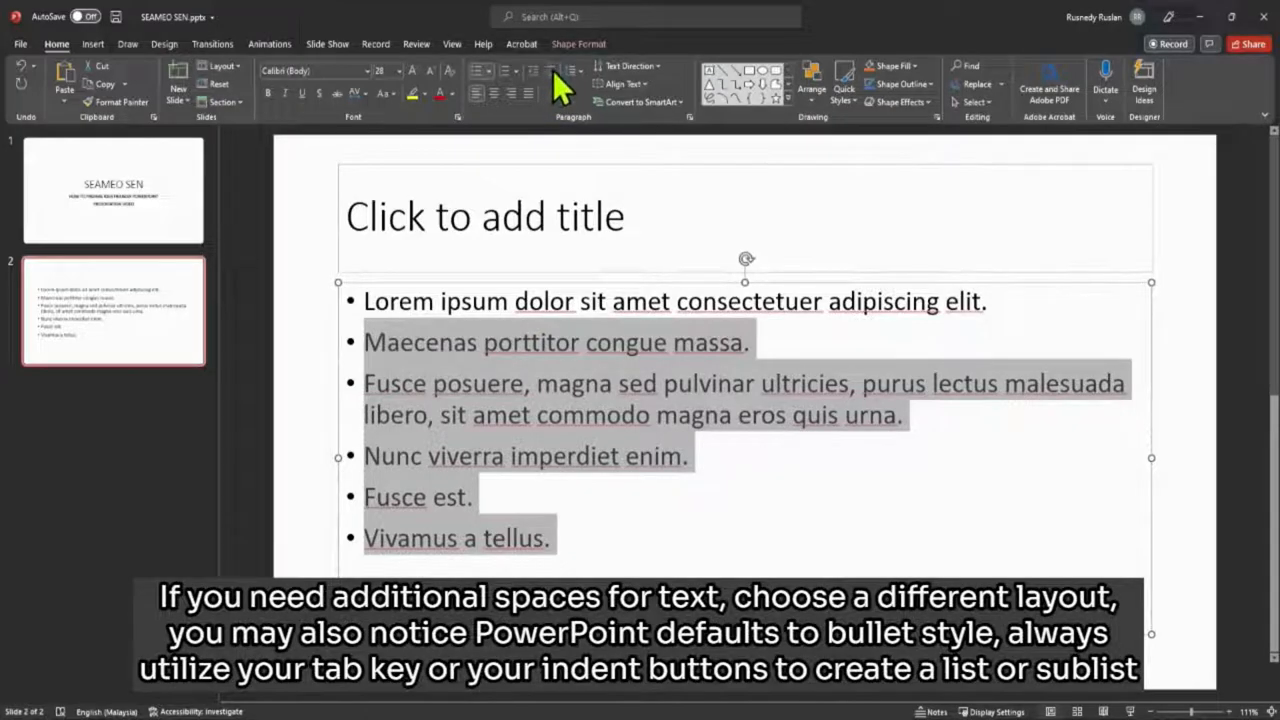
{"action": "key", "text": "tab"}
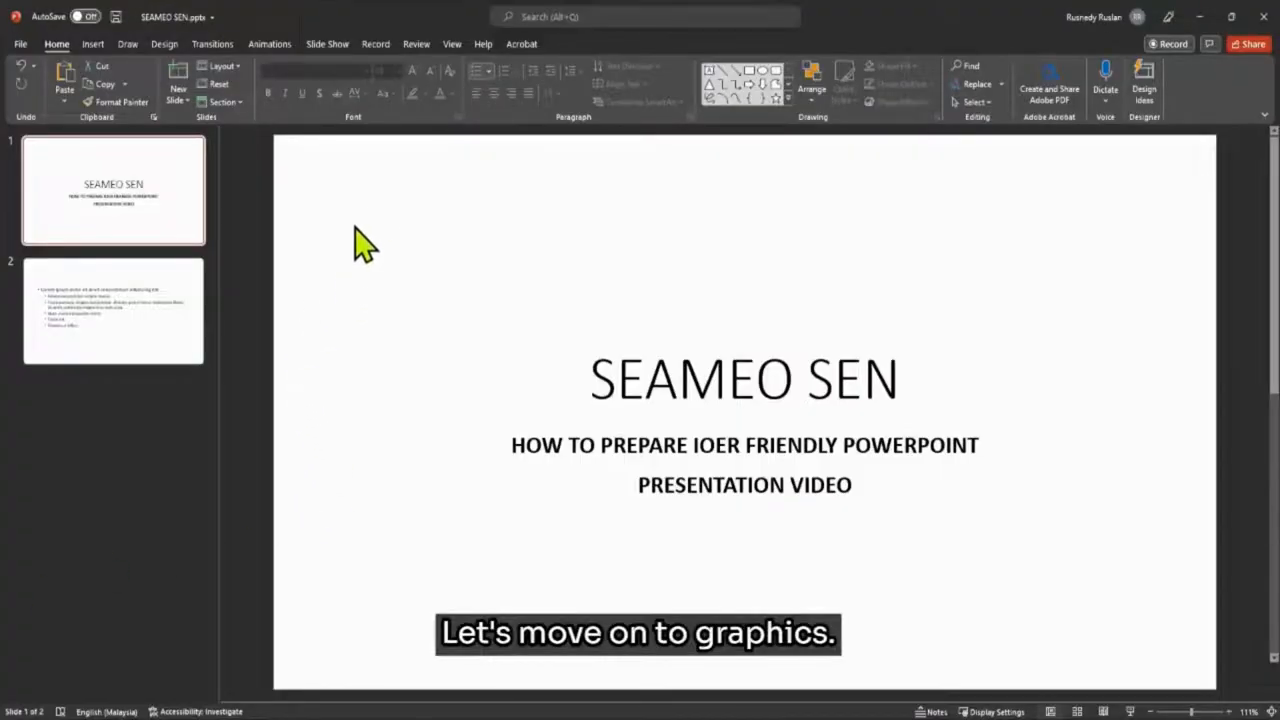
In Slide Master view, insert the SEAMEO SEN logo picture from this device
{"action": "left_click", "coordinate": [452, 43]}
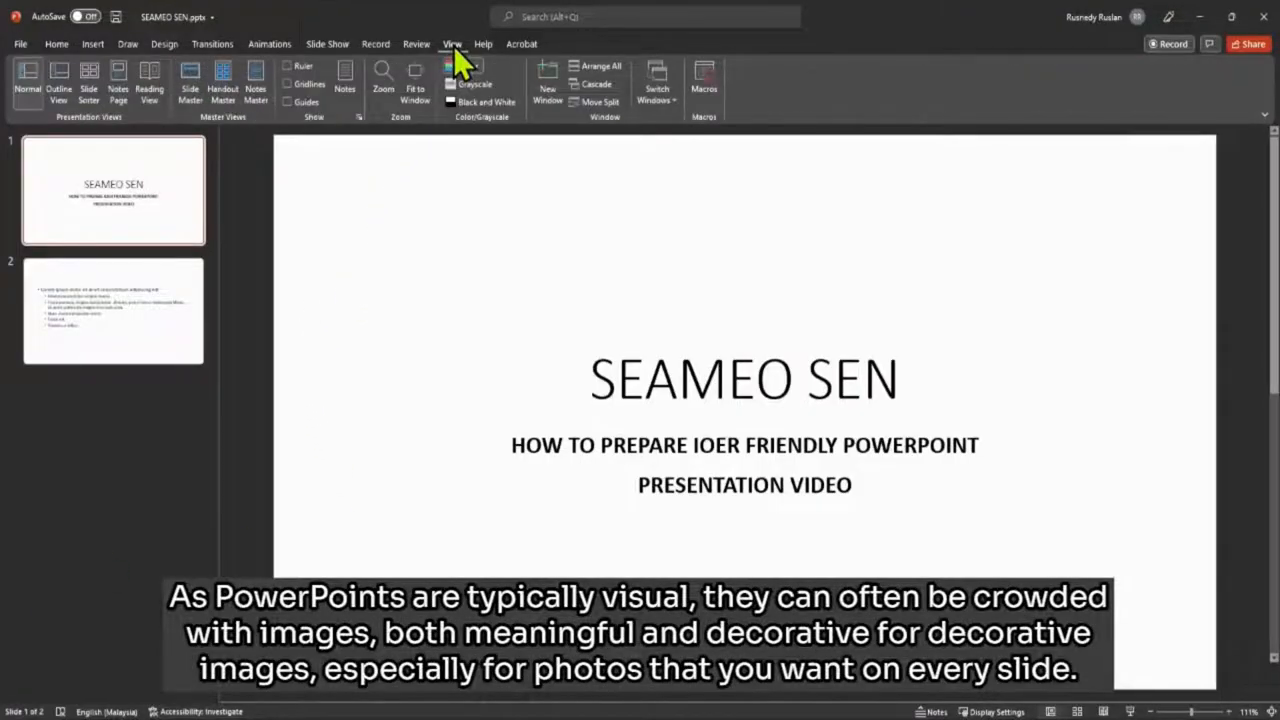
{"action": "left_click", "coordinate": [190, 85]}
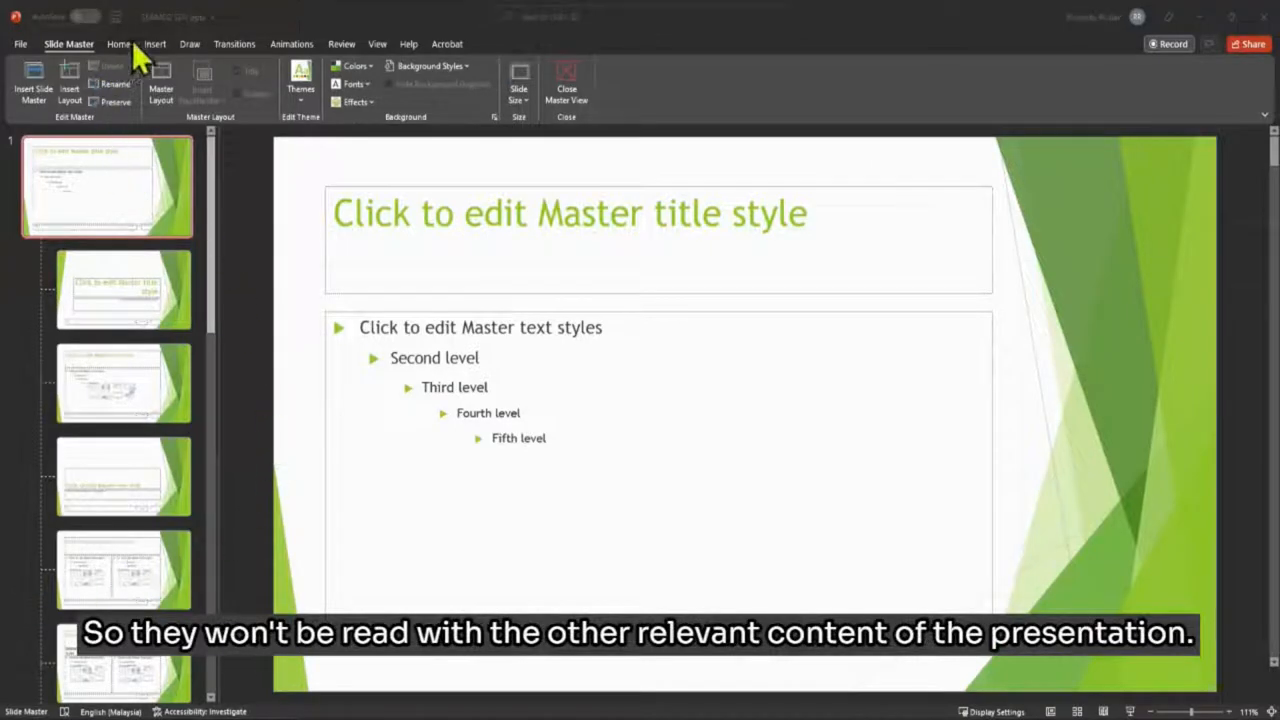
{"action": "left_click", "coordinate": [154, 43]}
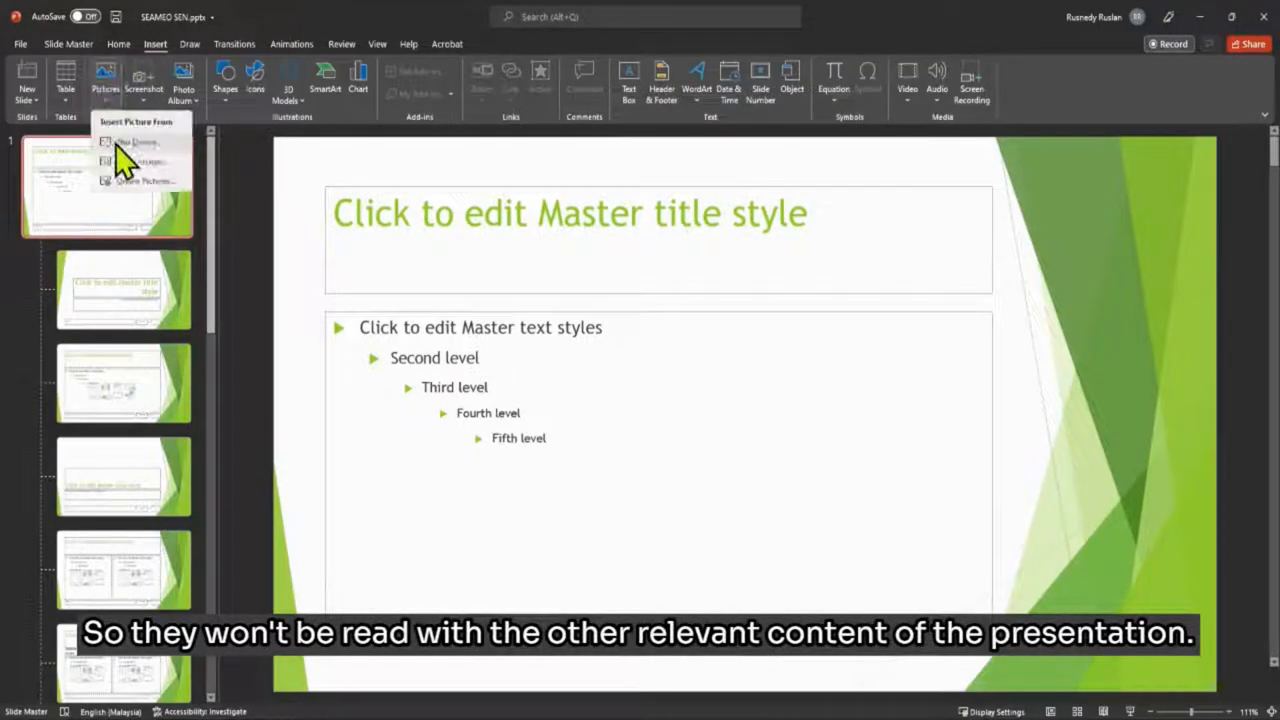
{"action": "left_click", "coordinate": [135, 141]}
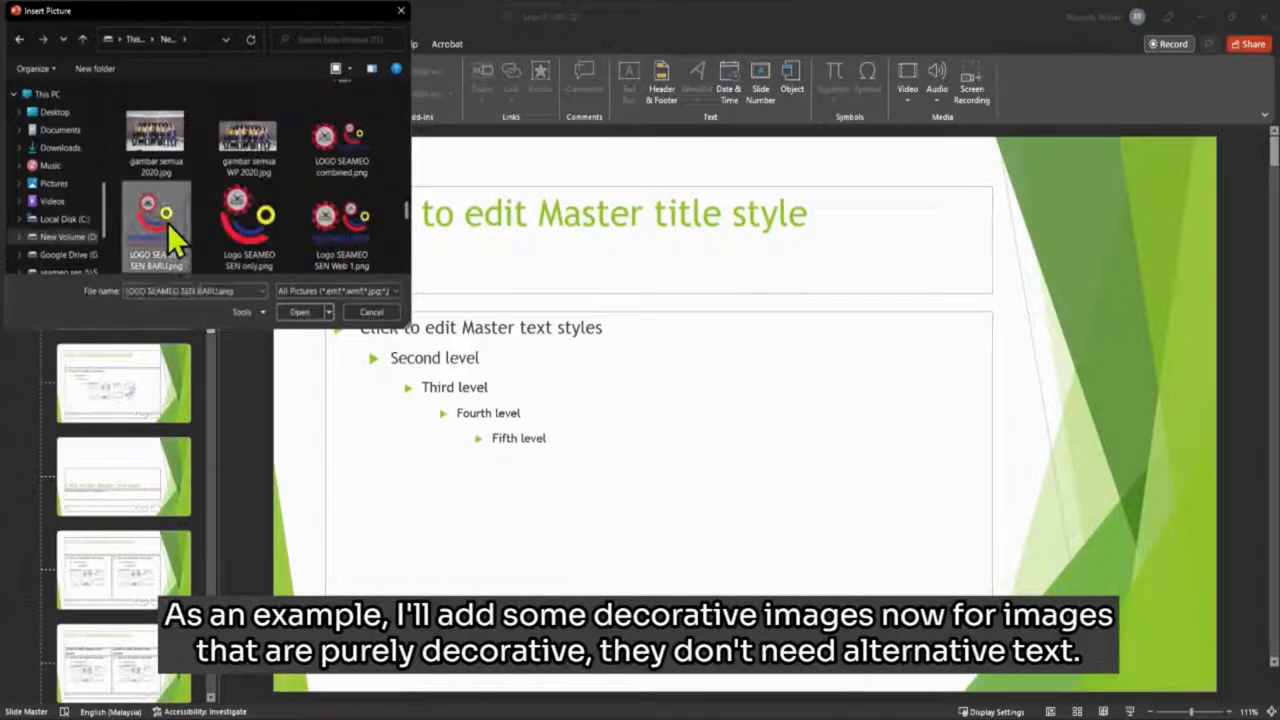
{"action": "left_click", "coordinate": [299, 311]}
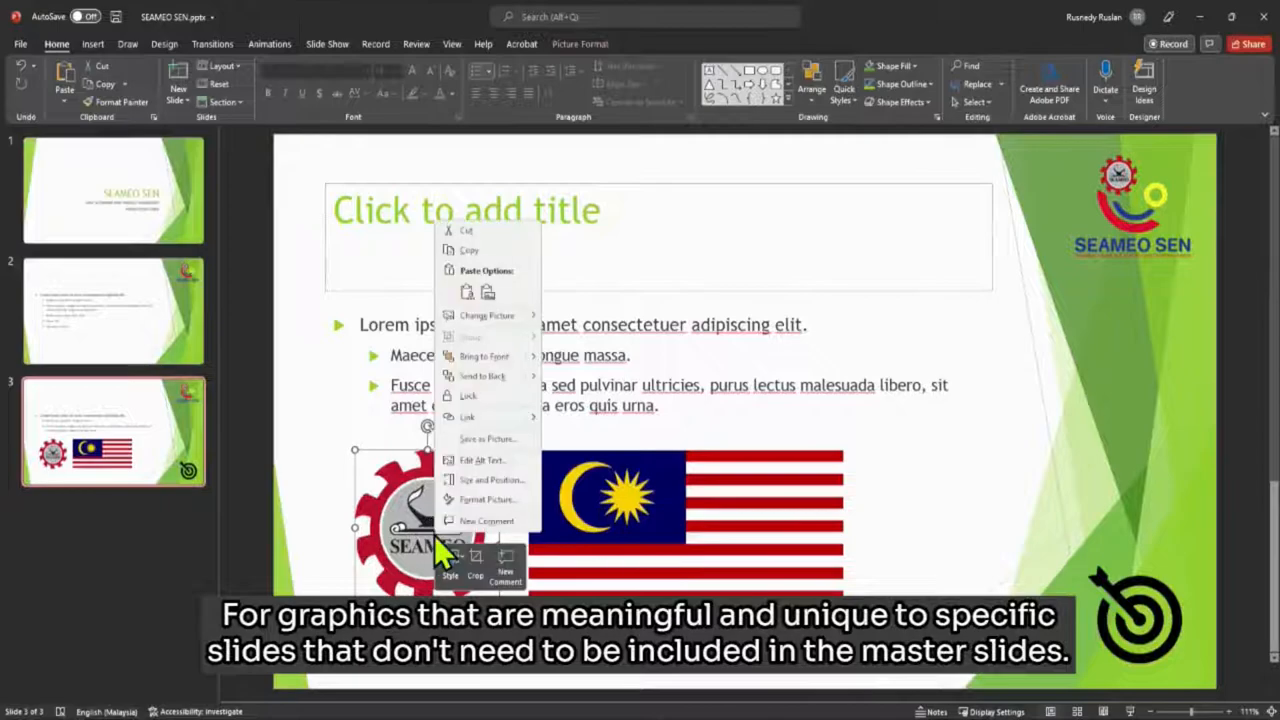
Set the logo's alt text to 'SEAMEO SEN' and mark the corner target graphic decorative
{"action": "left_click", "coordinate": [482, 460]}
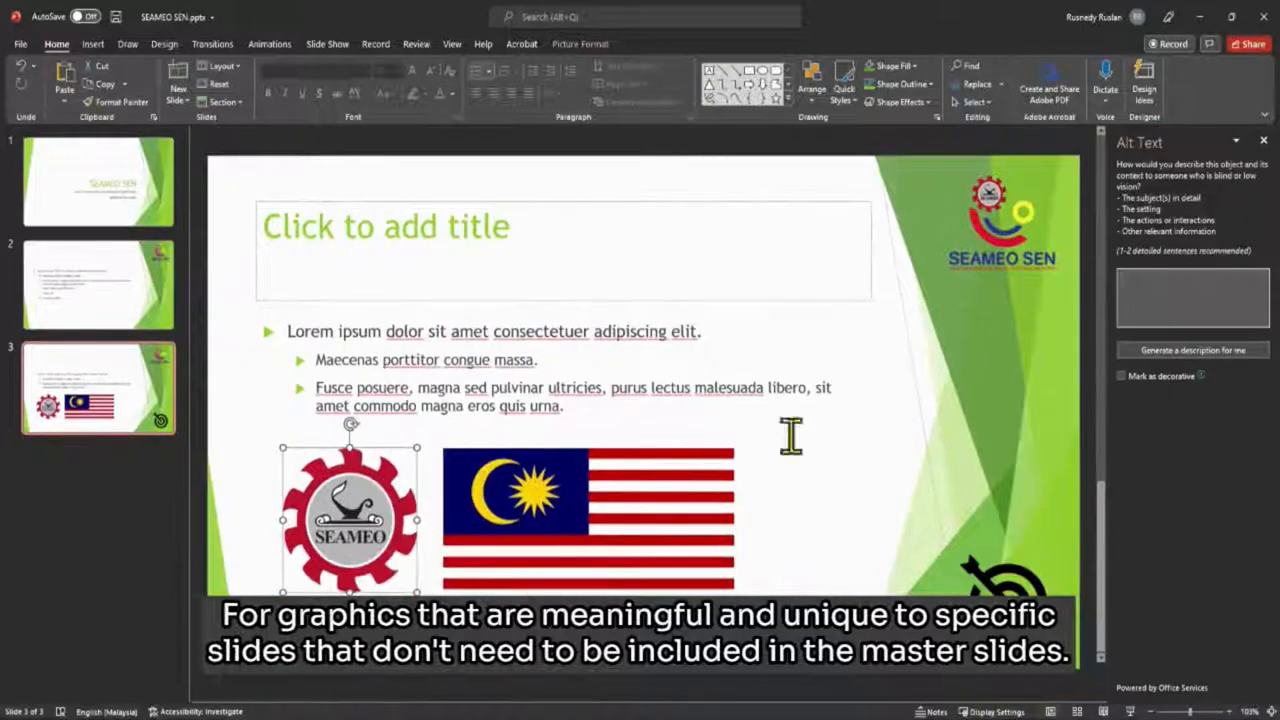
{"action": "type", "text": "SEAMEO"}
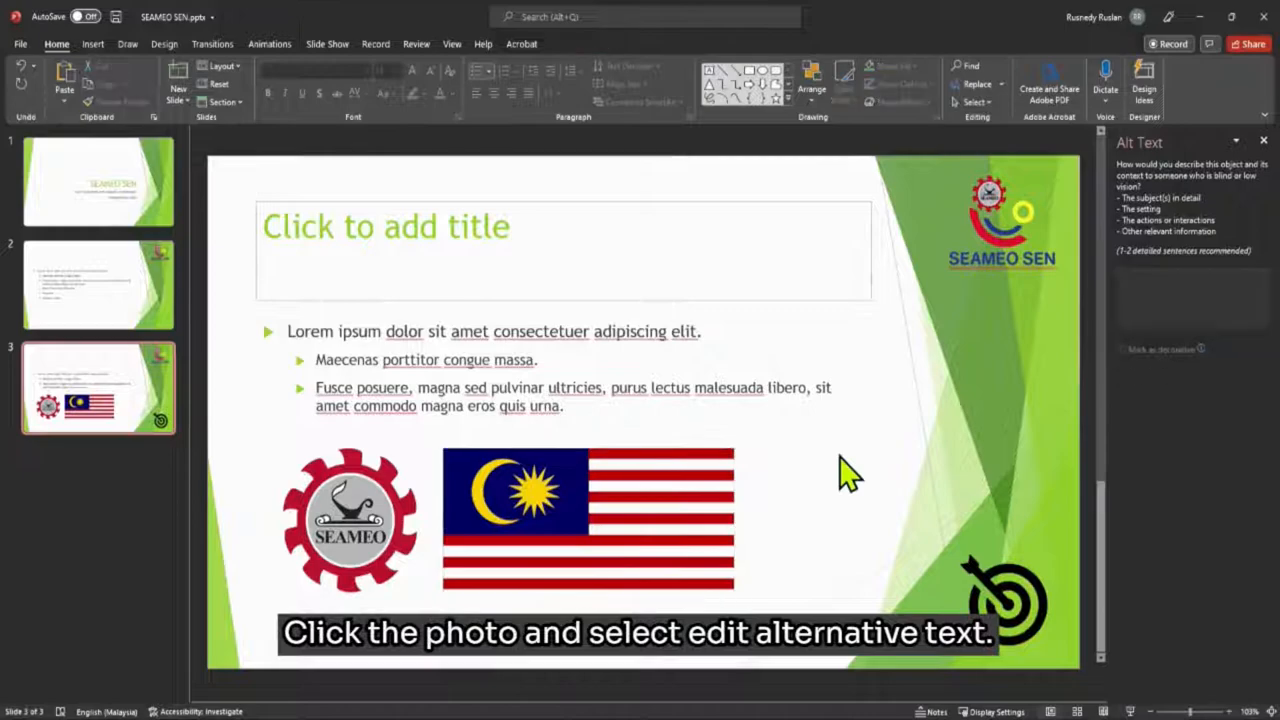
{"action": "left_click", "coordinate": [1005, 600]}
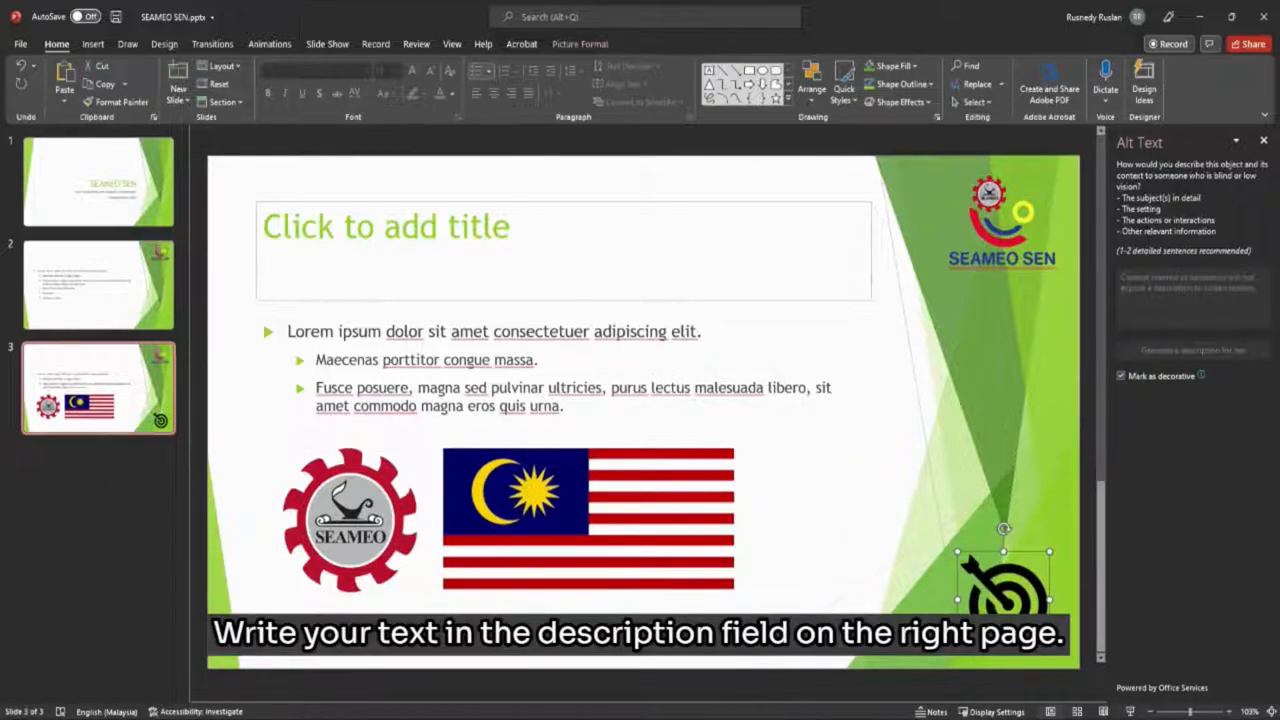
{"action": "left_click", "coordinate": [1262, 141]}
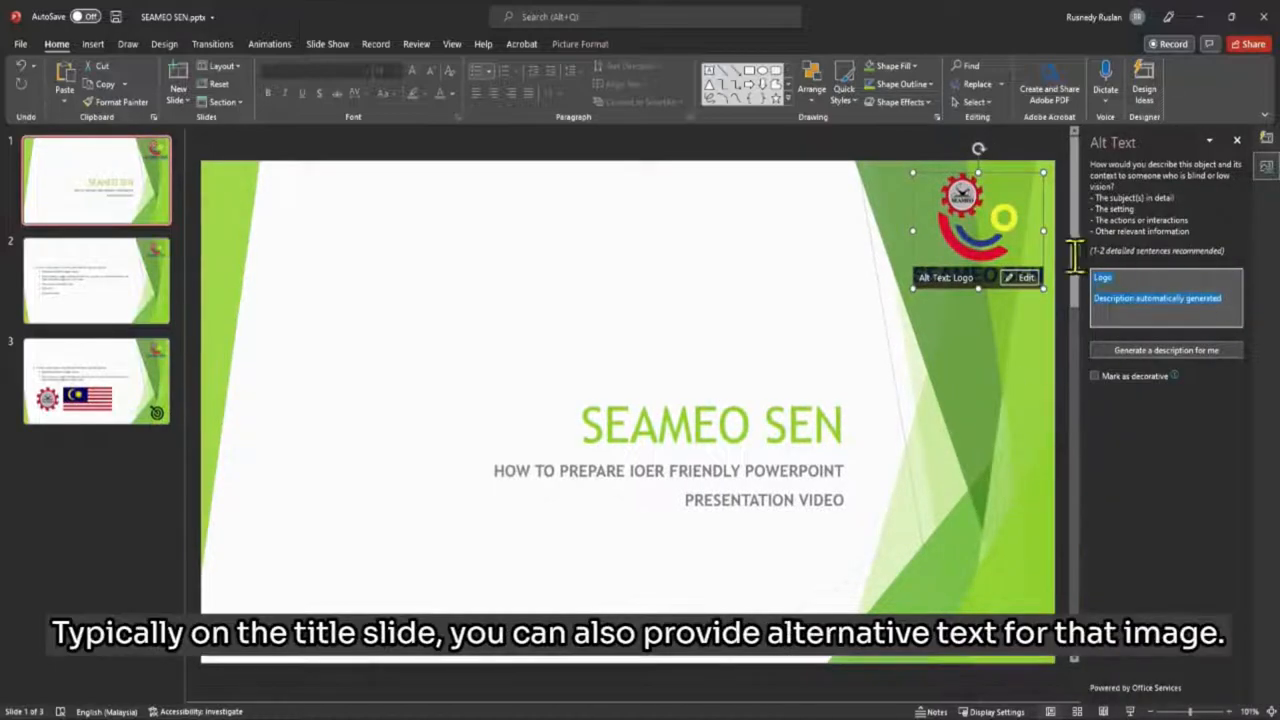
{"action": "type", "text": "SEAMEO SEN Facebook"}
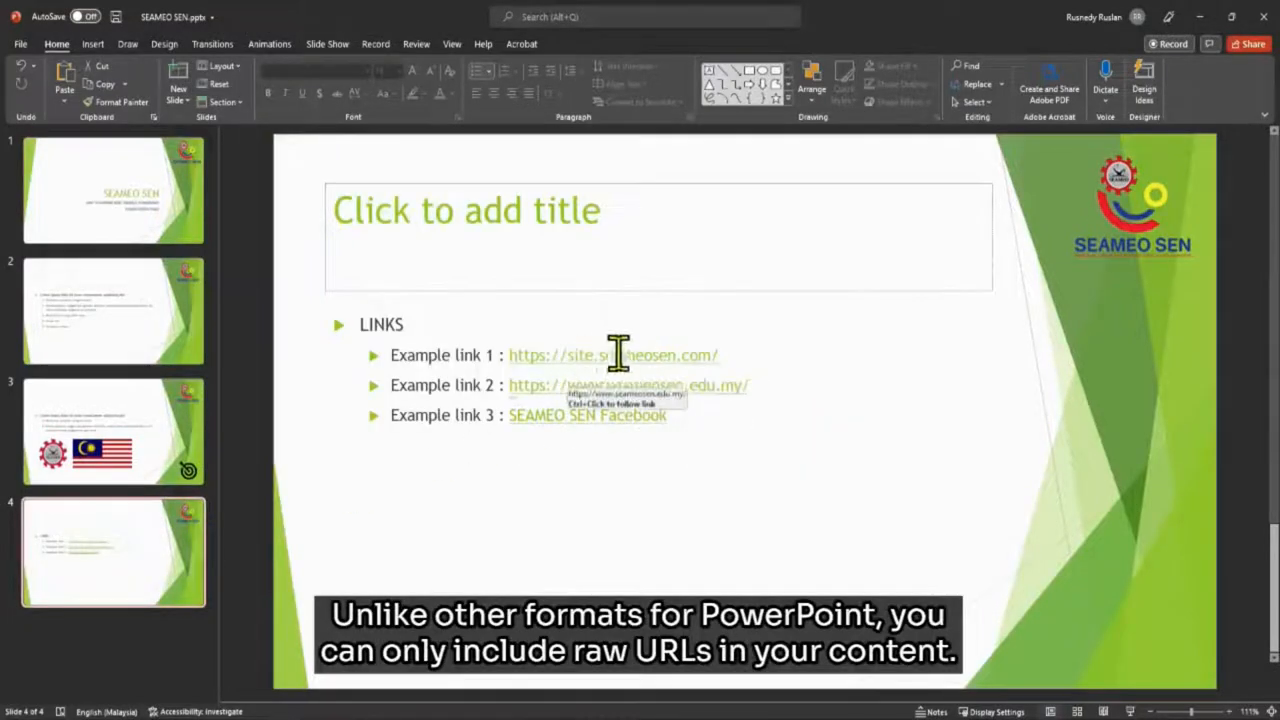
Relabel the first two links as 'SEAMEO SEN Programme Link' and the SEAMEO SEN Website
{"action": "right_click", "coordinate": [617, 355]}
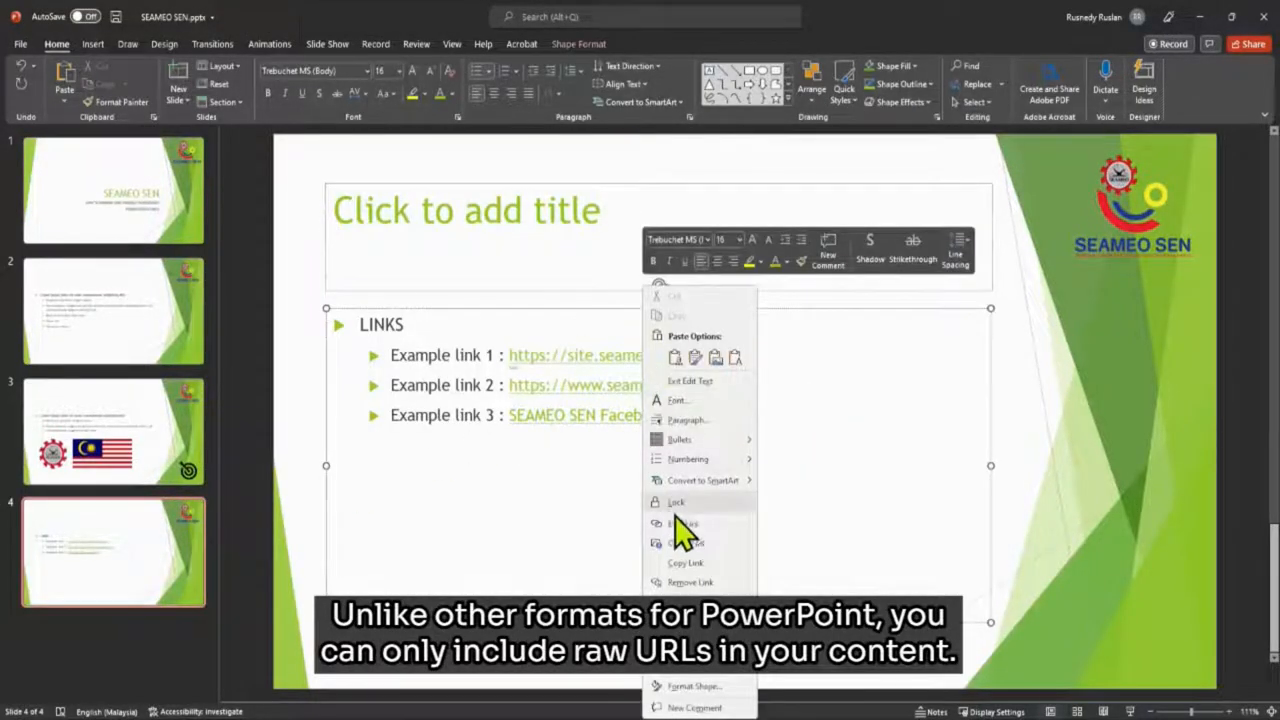
{"action": "left_click", "coordinate": [685, 522]}
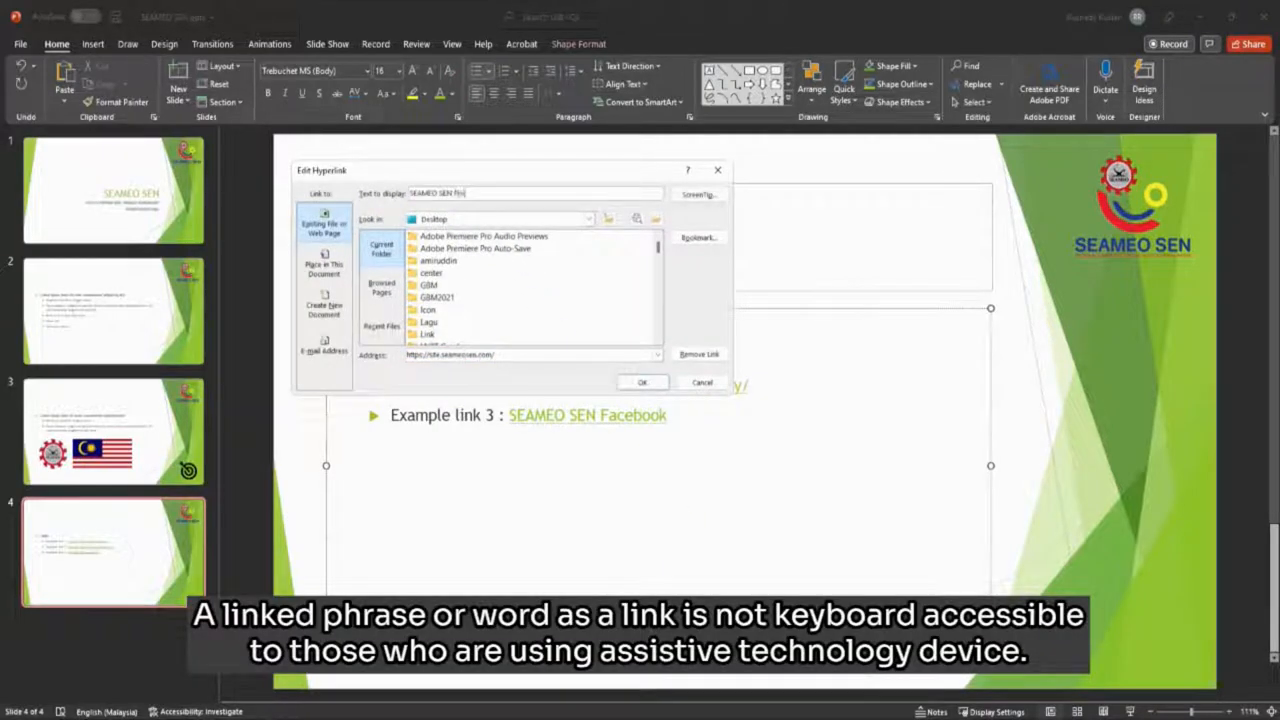
{"action": "type", "text": "SEAMEO SEN Programme Link"}
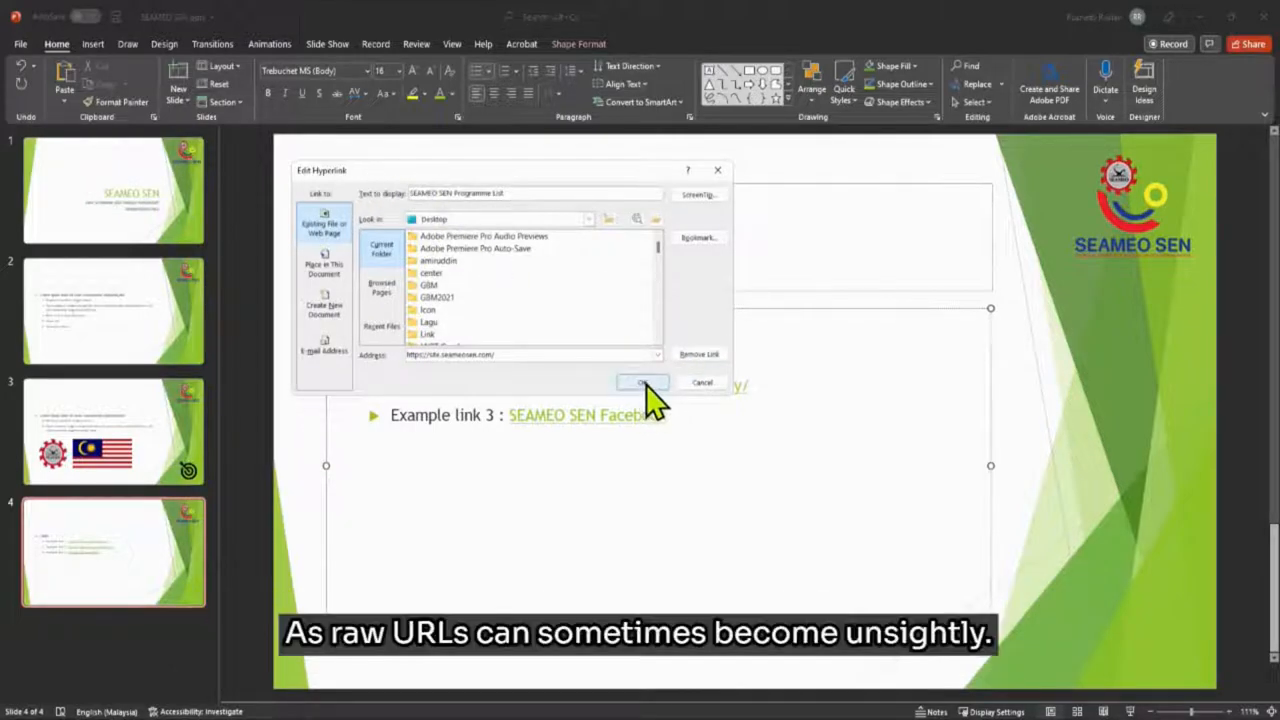
{"action": "left_click", "coordinate": [642, 383]}
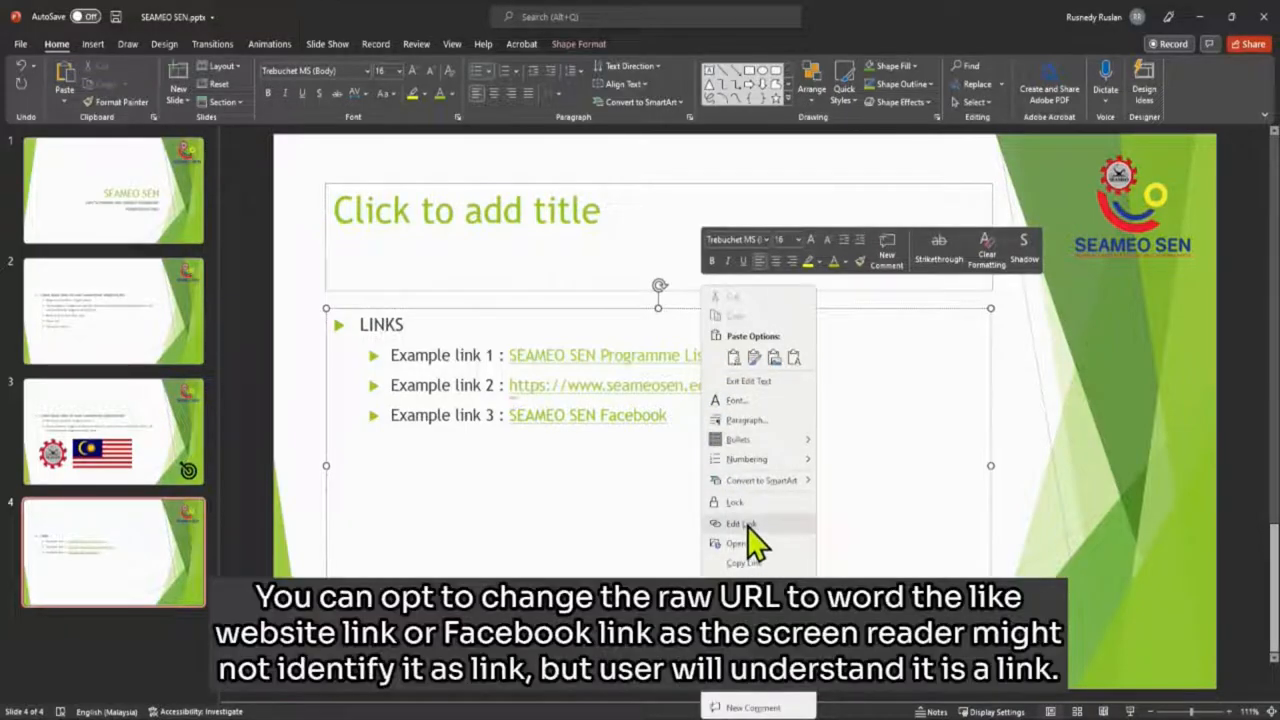
{"action": "left_click", "coordinate": [740, 523]}
{"action": "type", "text": "SEAMEO SEN Websi"}
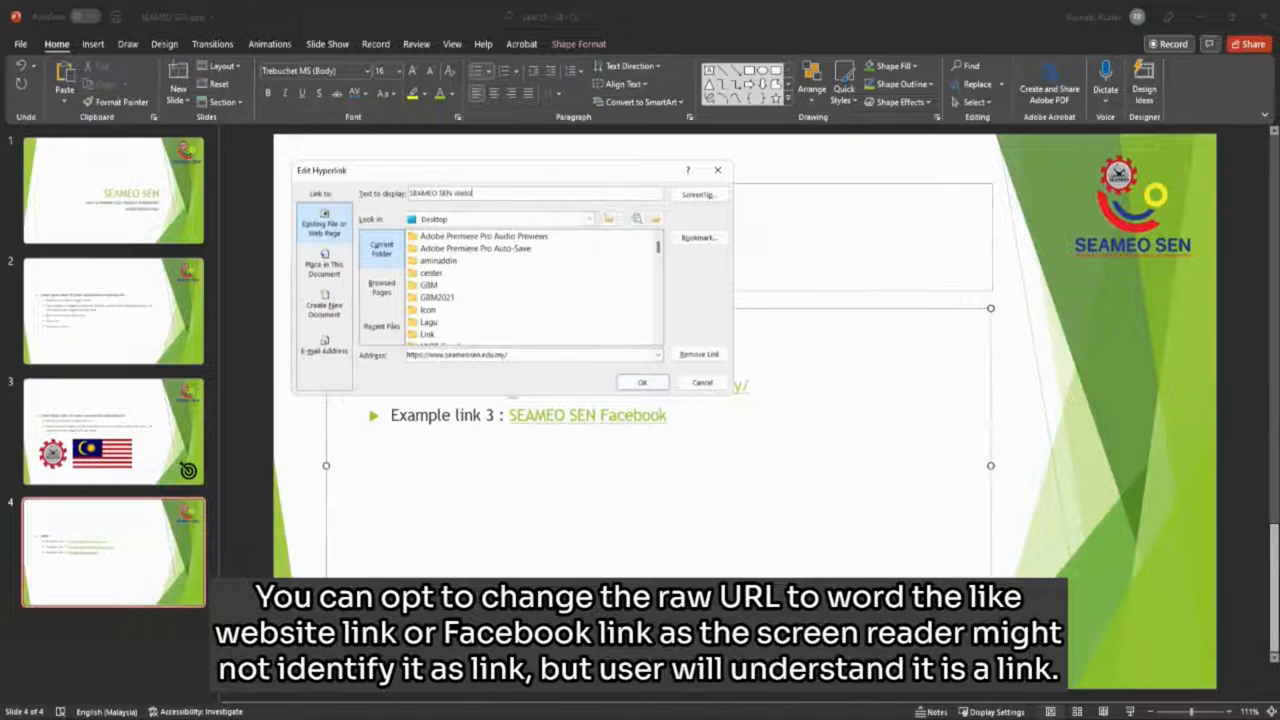
{"action": "left_click", "coordinate": [642, 382]}
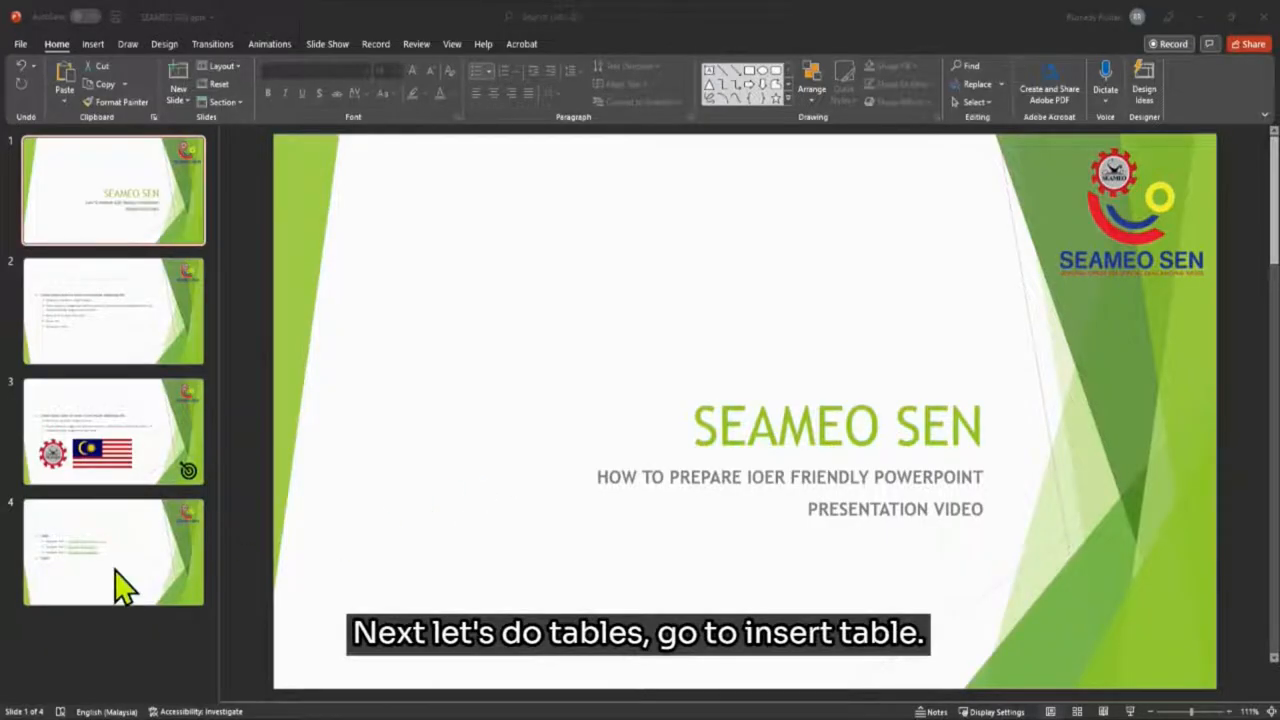
Fill the table with Name/Country headers, Dr. Dianne–United Kingdom and Dr. Chong–Malaysia, then select the header row
{"action": "left_click", "coordinate": [113, 553]}
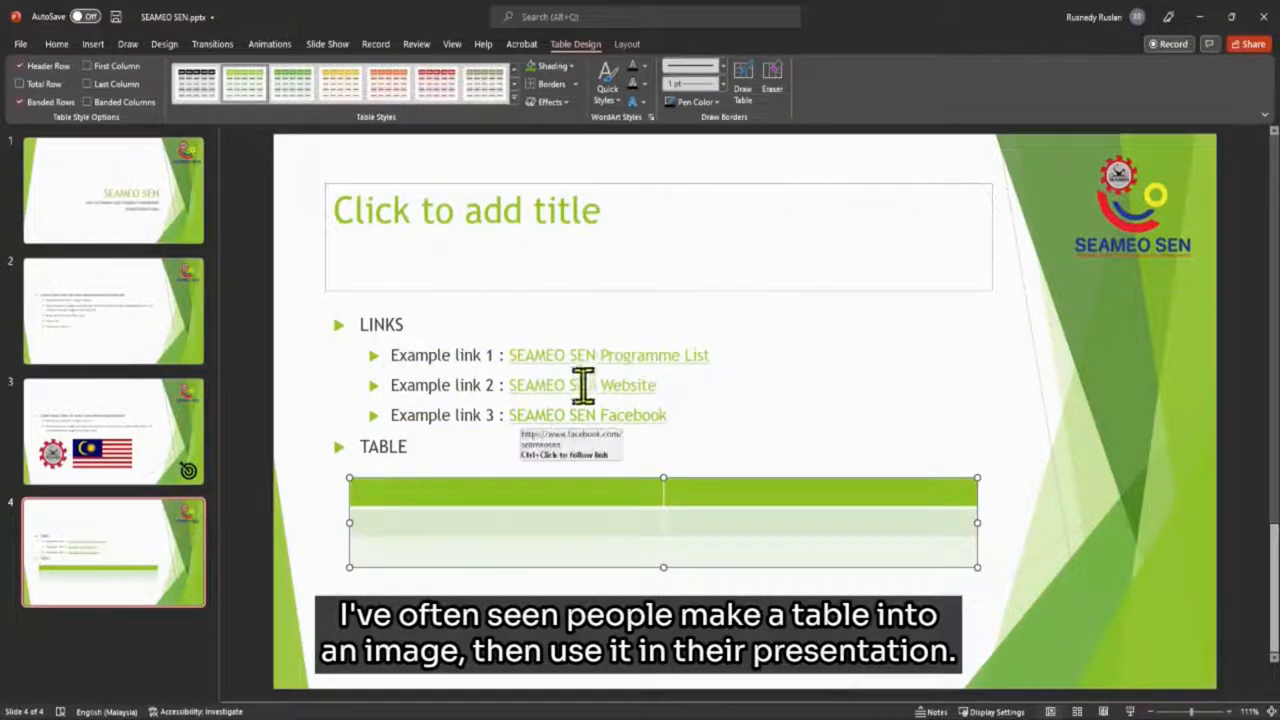
{"action": "type", "text": "Name"}
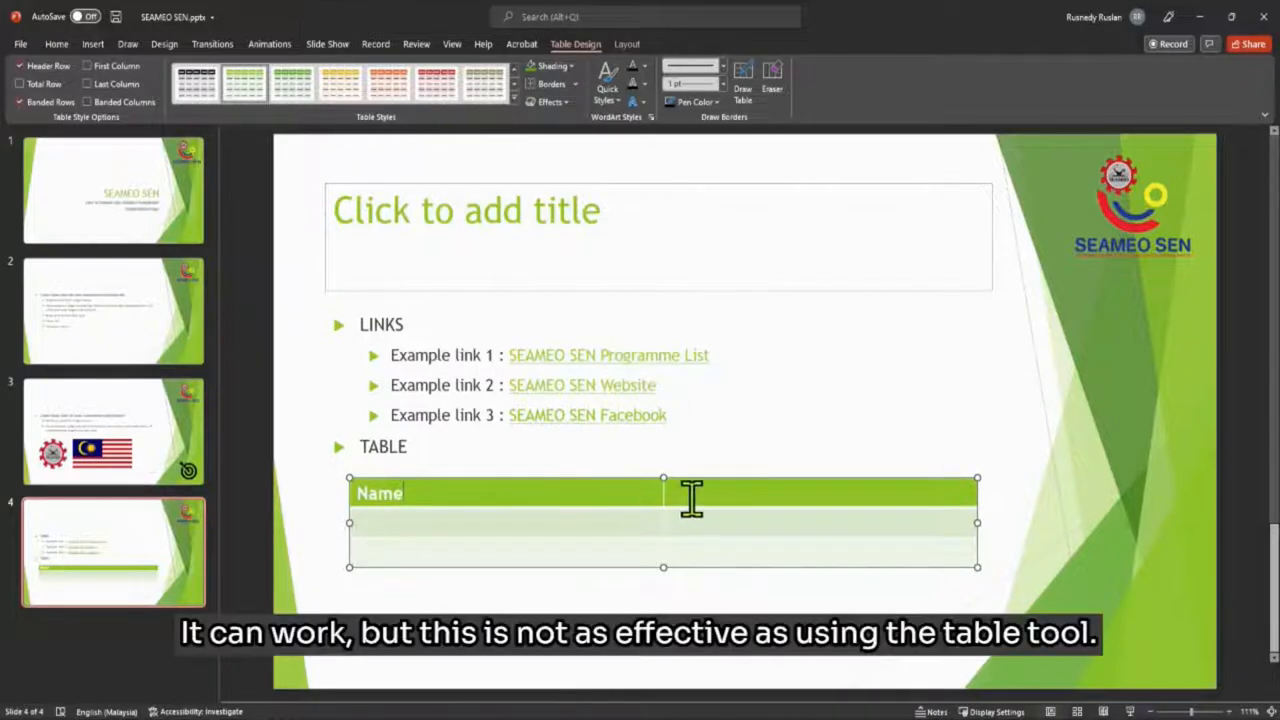
{"action": "type", "text": "Country"}
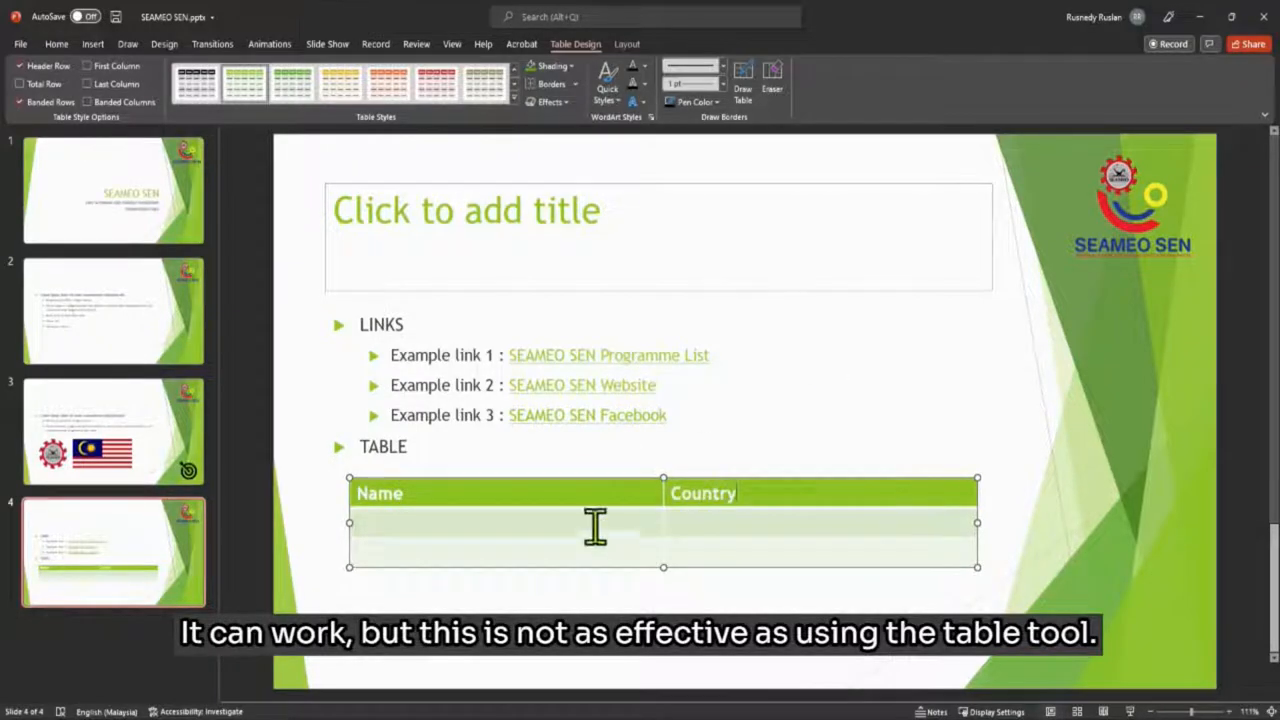
{"action": "type", "text": "Dr. Dian"}
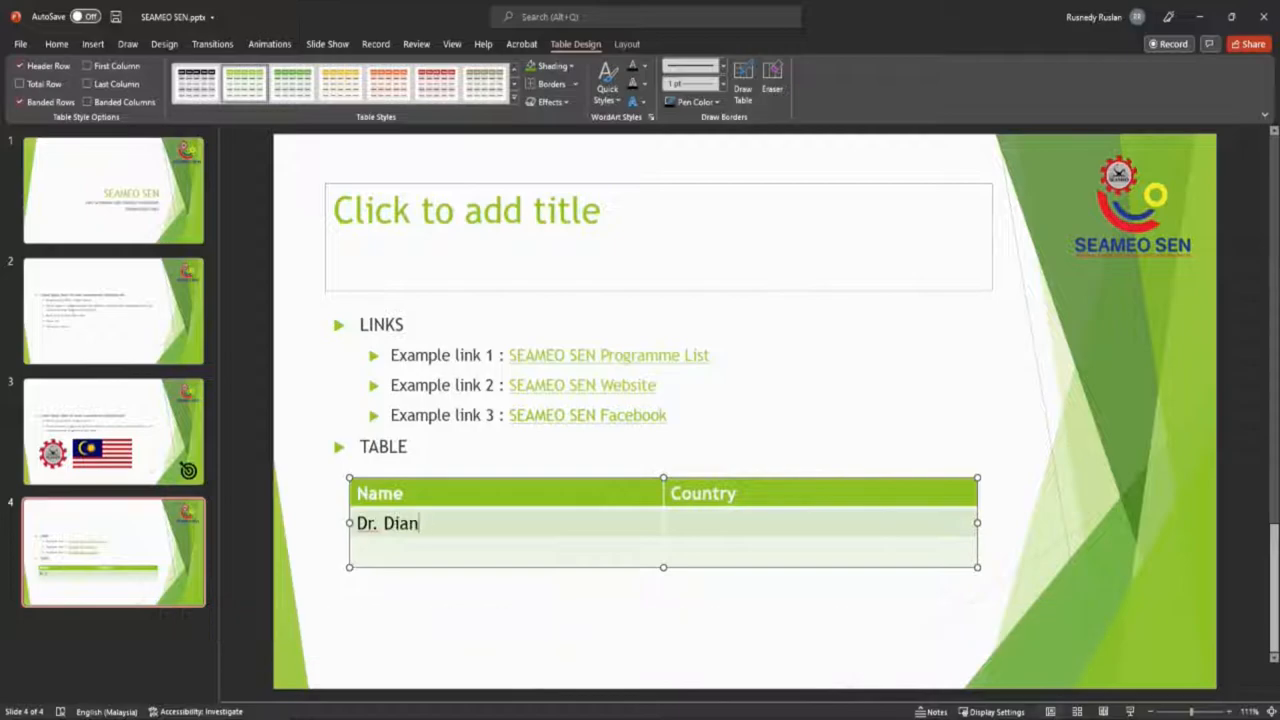
{"action": "type", "text": "United"}
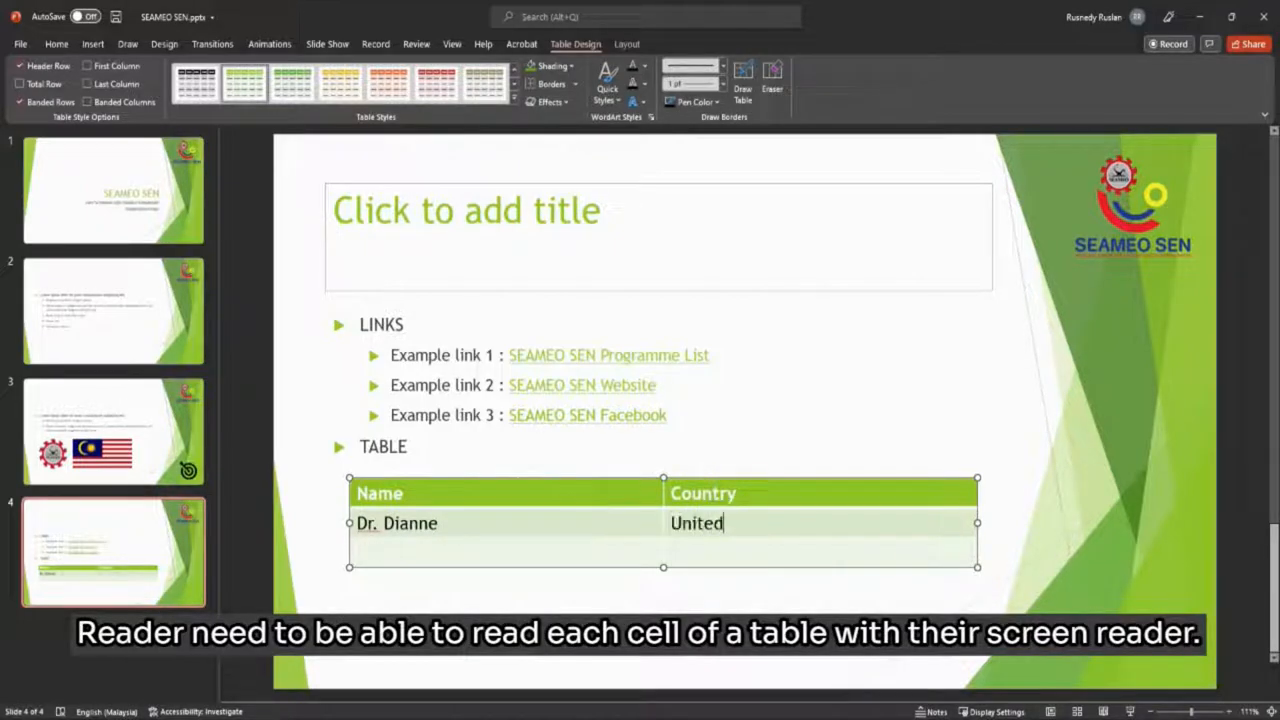
{"action": "type", "text": "Kingdom"}
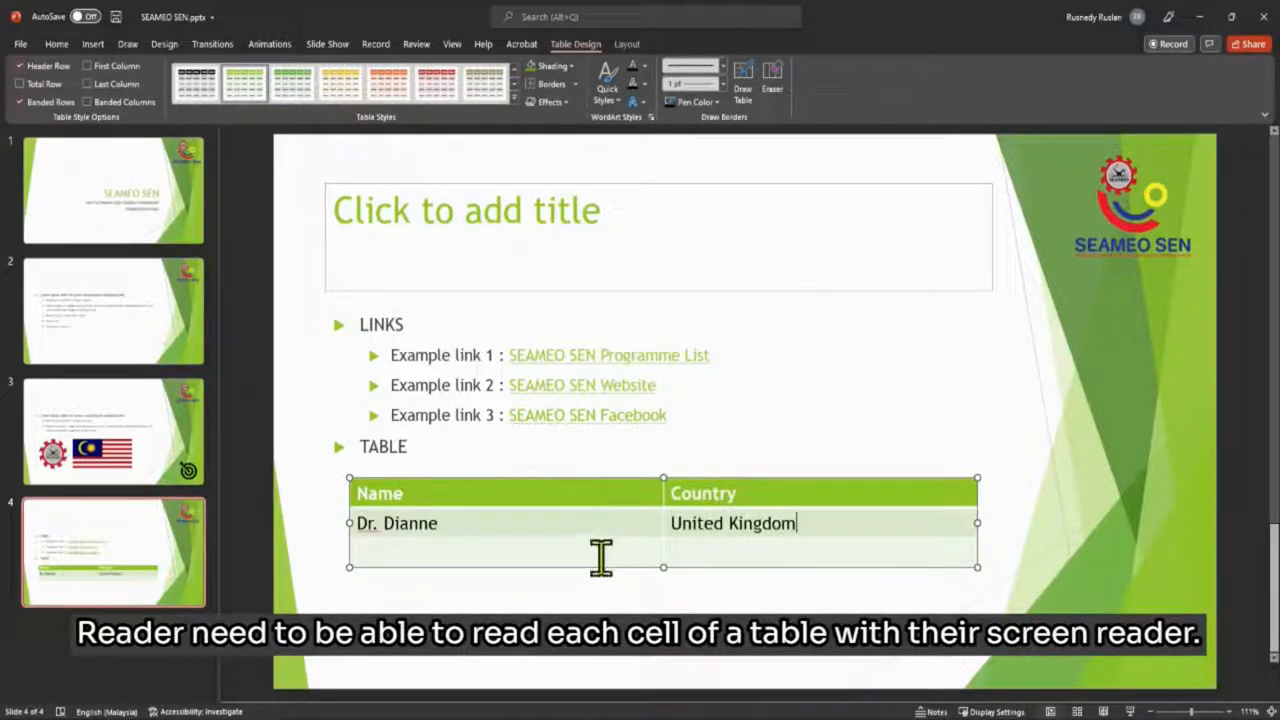
{"action": "type", "text": "Dr. Cho"}
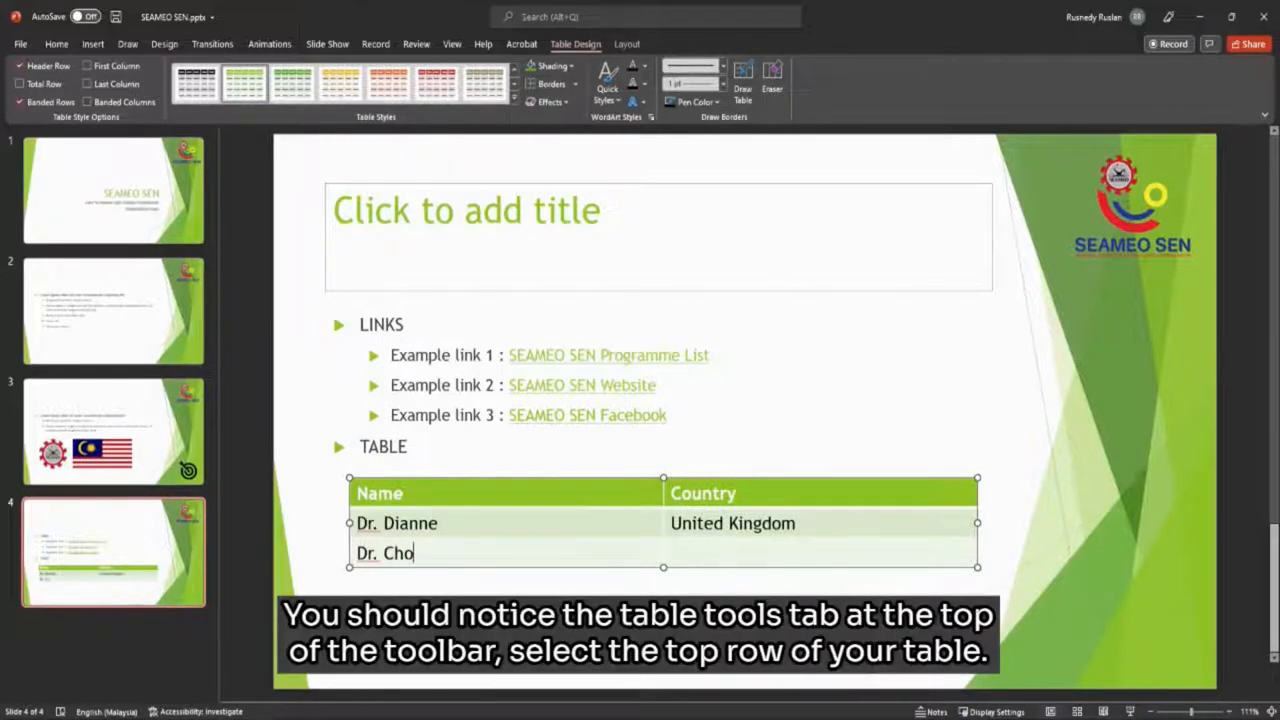
{"action": "type", "text": "ng"}
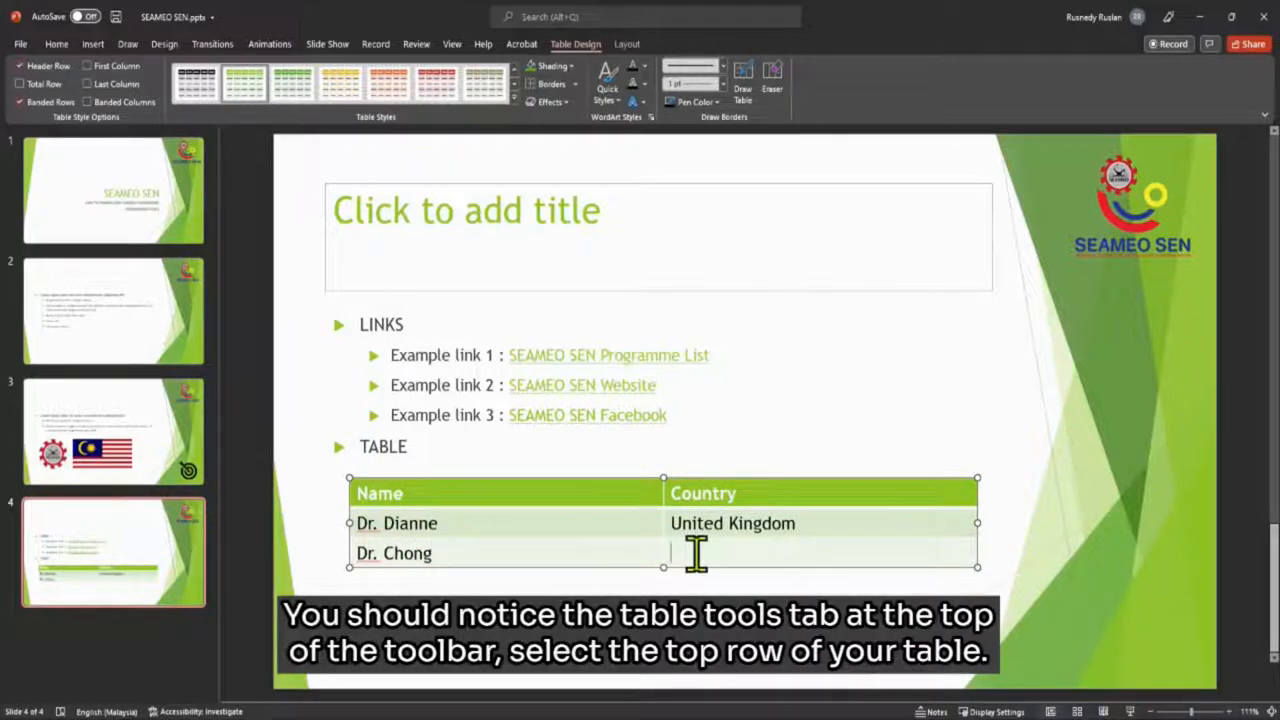
{"action": "type", "text": "Malaysia"}
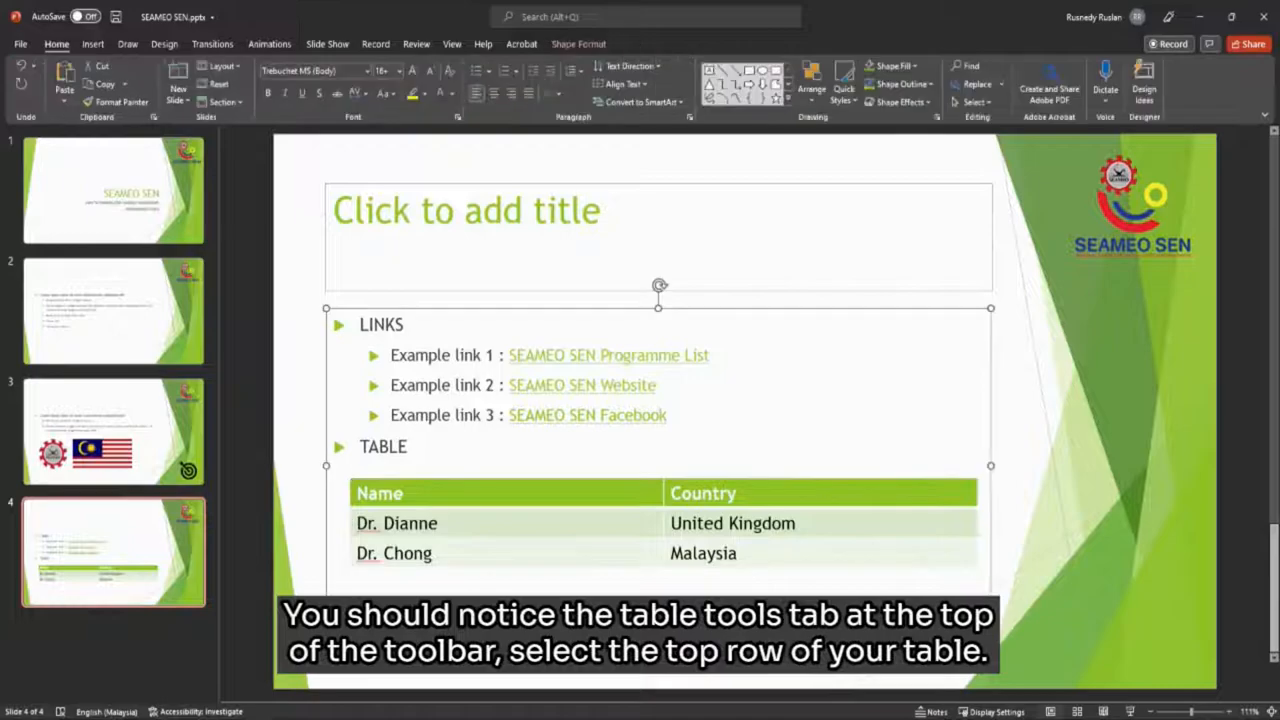
{"action": "left_click", "coordinate": [405, 492]}
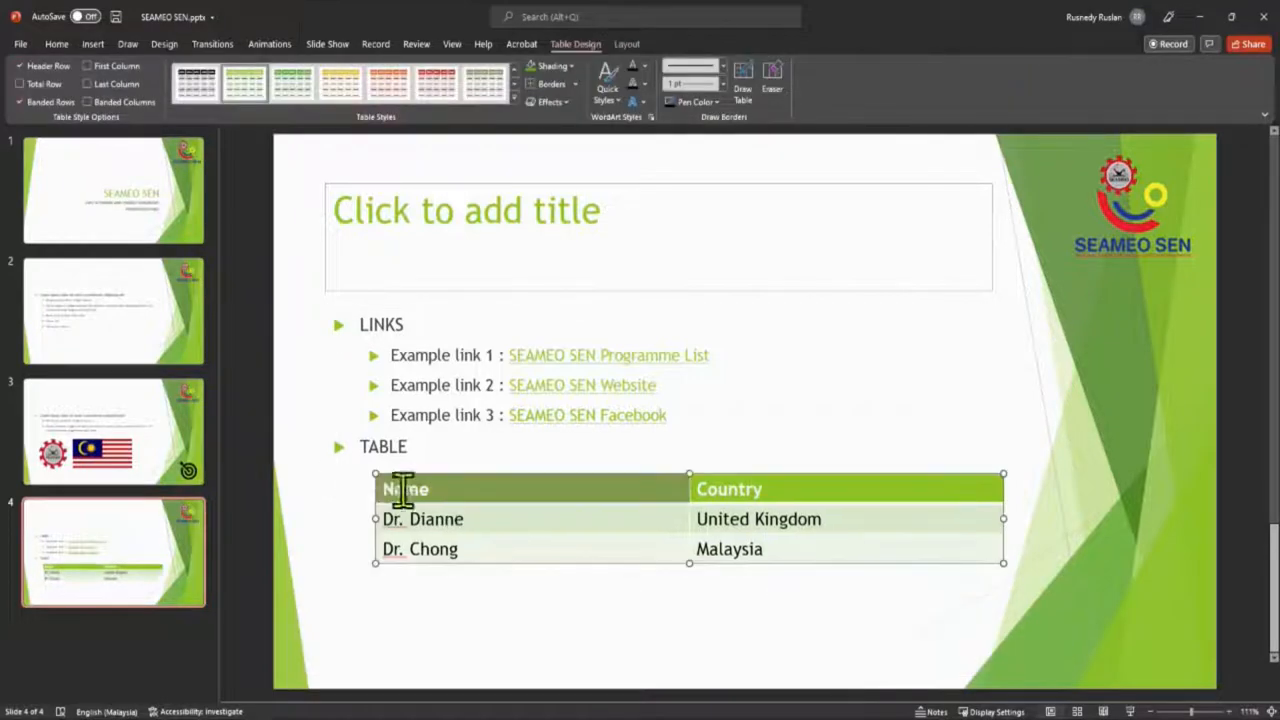